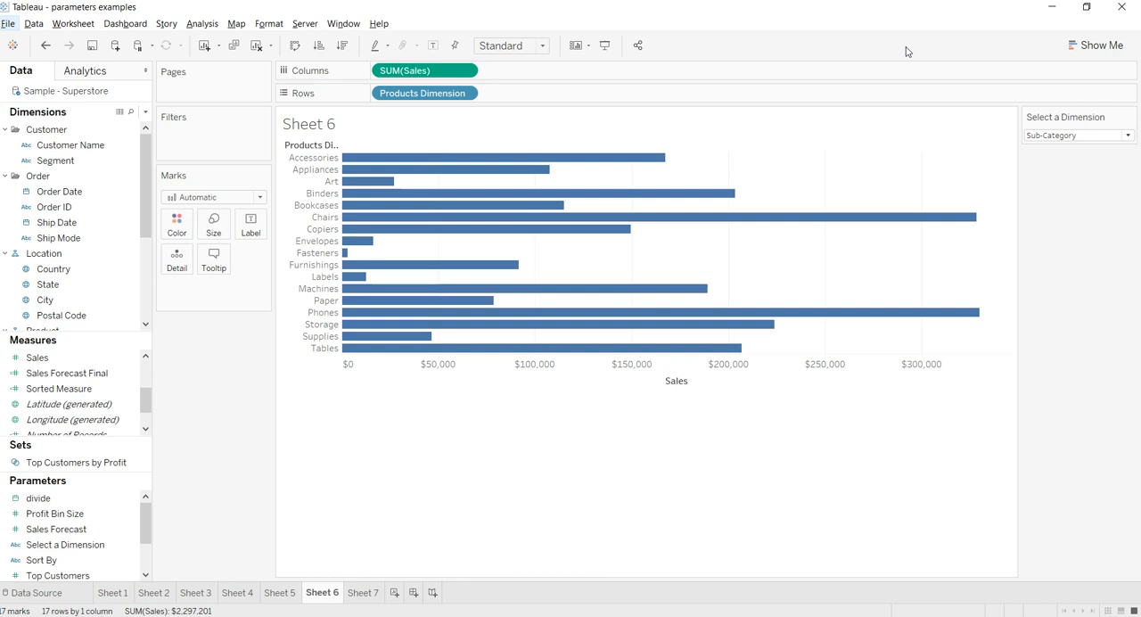
pyautogui.moveTo(722, 258)
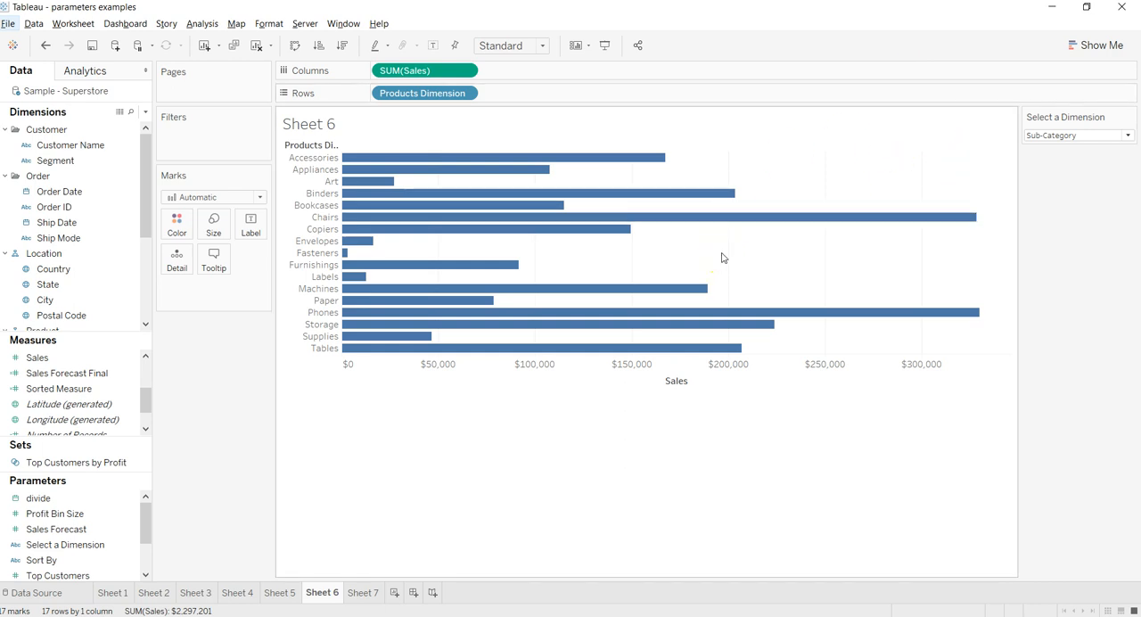
# Review the Sort By parameter's Profit, Sales and Discount values and show its control on Sheet 6
pyautogui.click(54, 560)
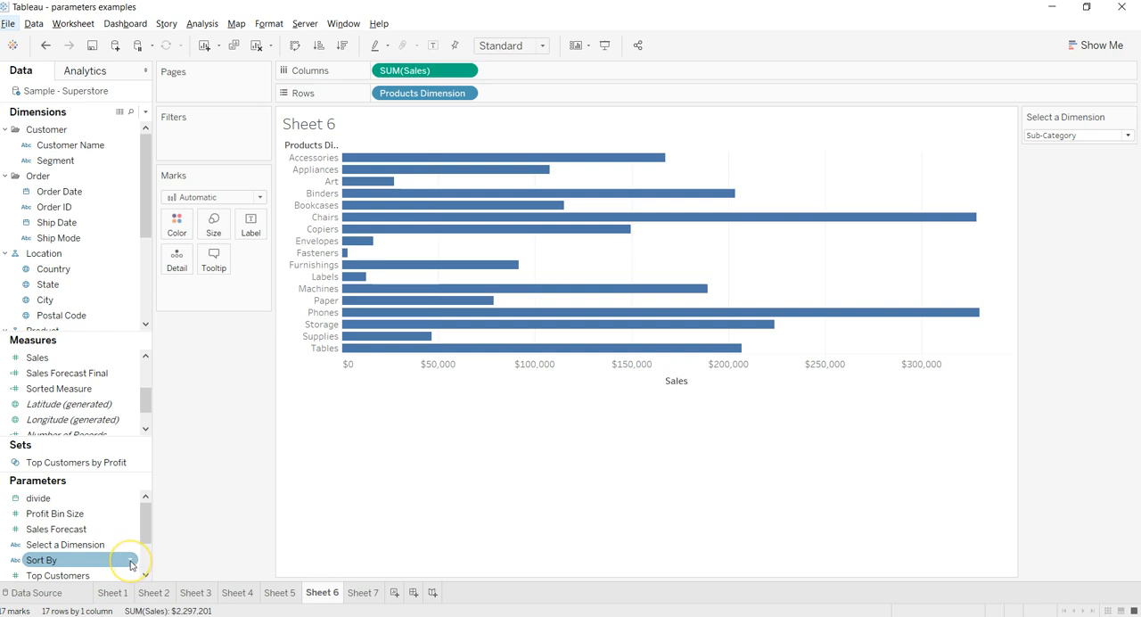
pyautogui.rightClick(42, 559)
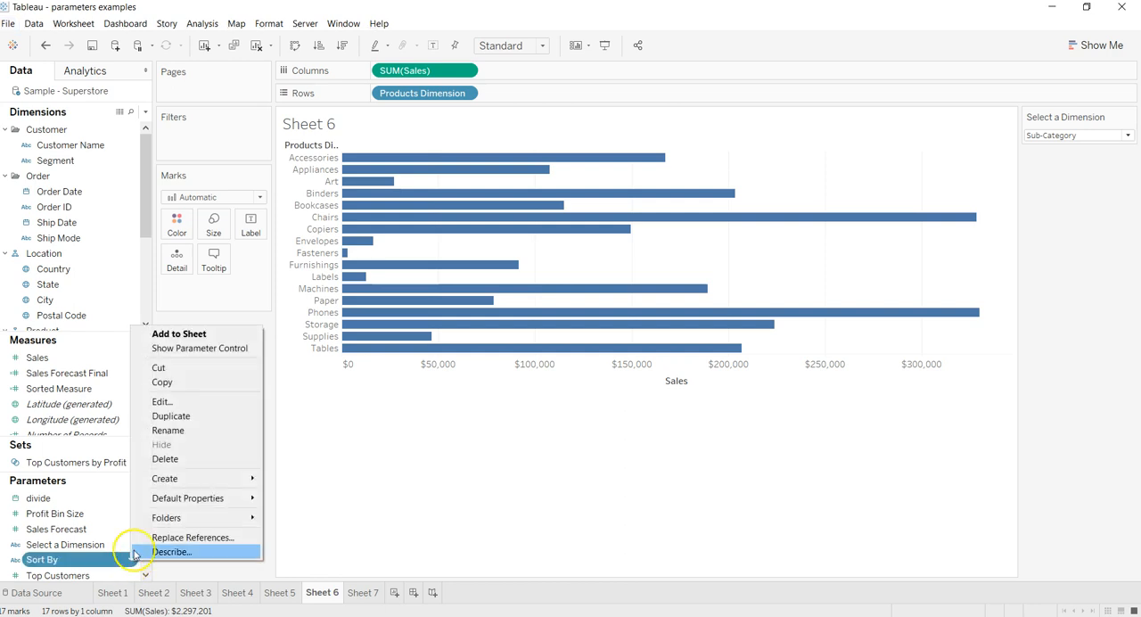
pyautogui.click(162, 401)
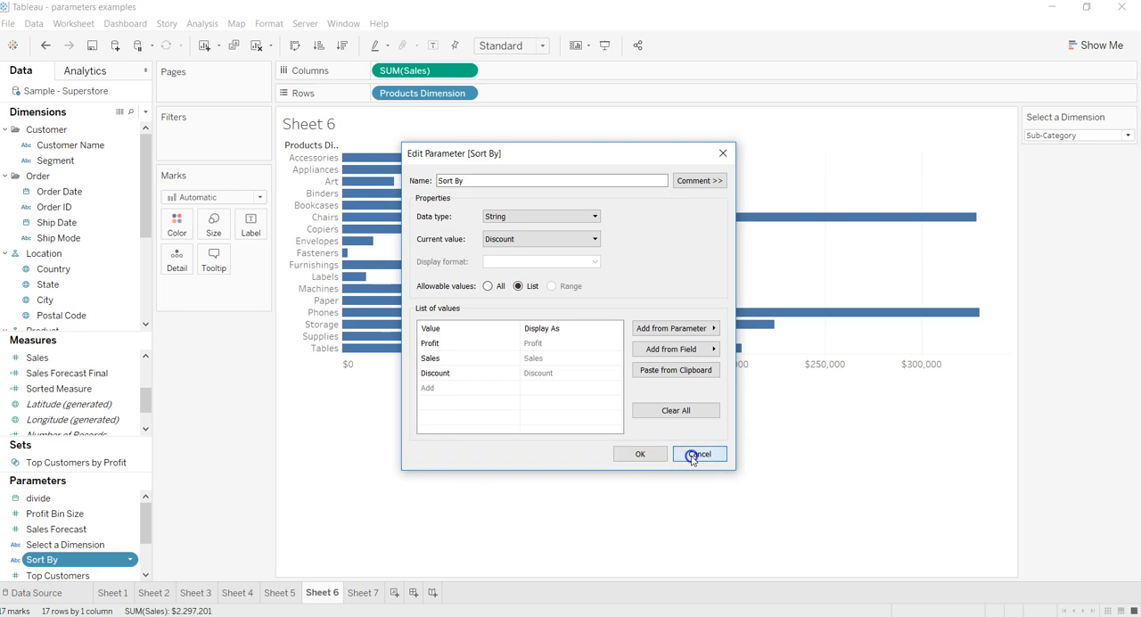
pyautogui.click(699, 454)
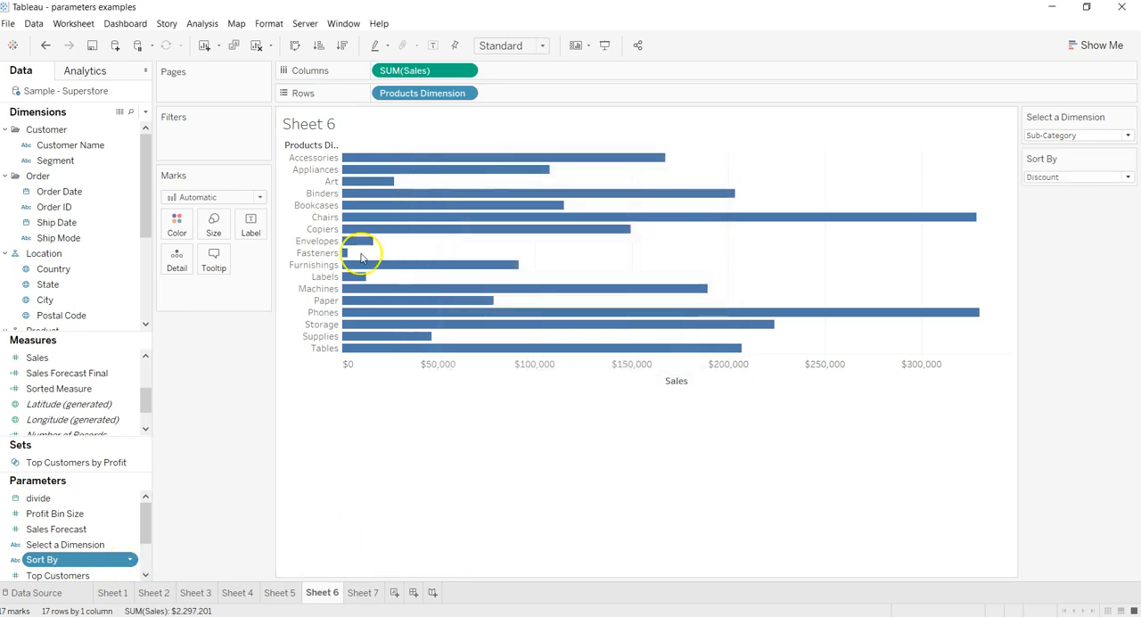
pyautogui.click(1079, 176)
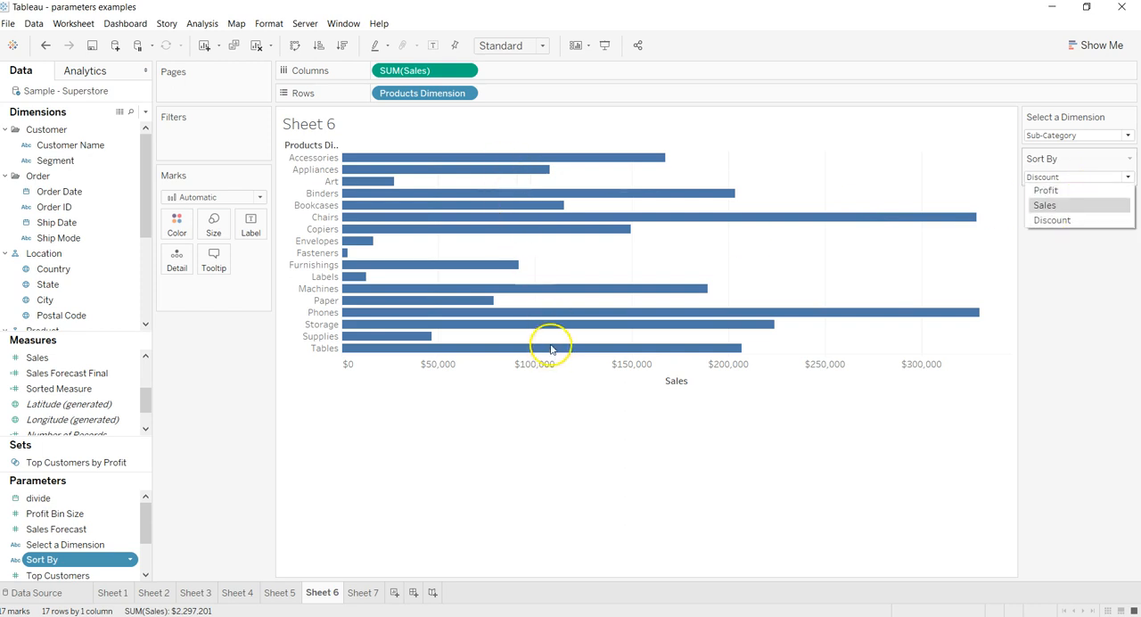
pyautogui.moveTo(796, 228)
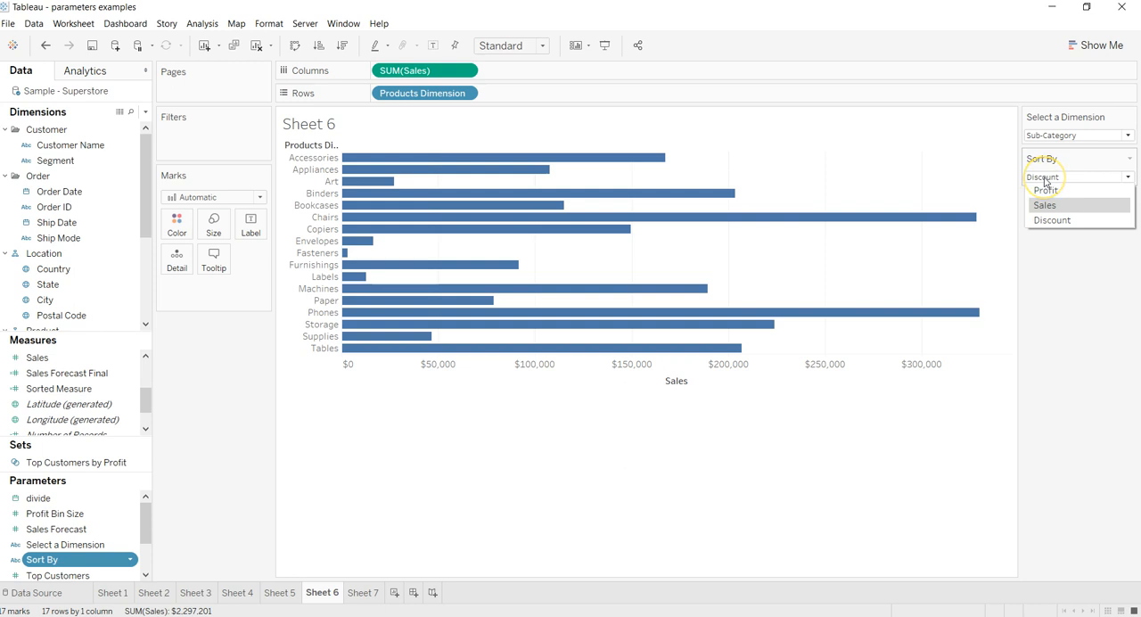
pyautogui.moveTo(481, 201)
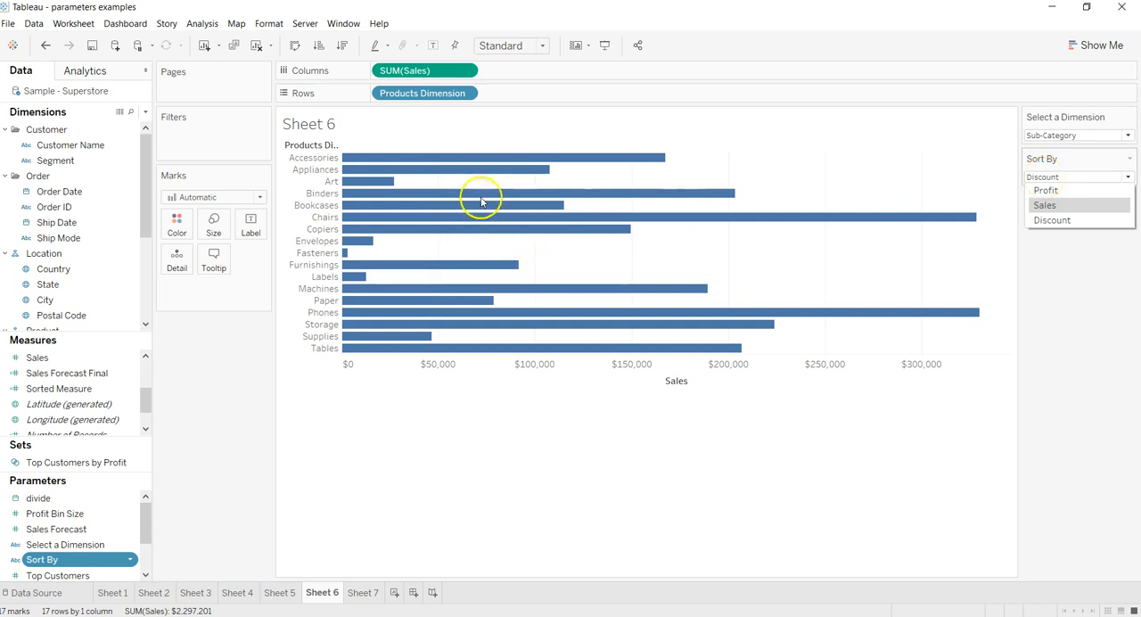
pyautogui.moveTo(955, 205)
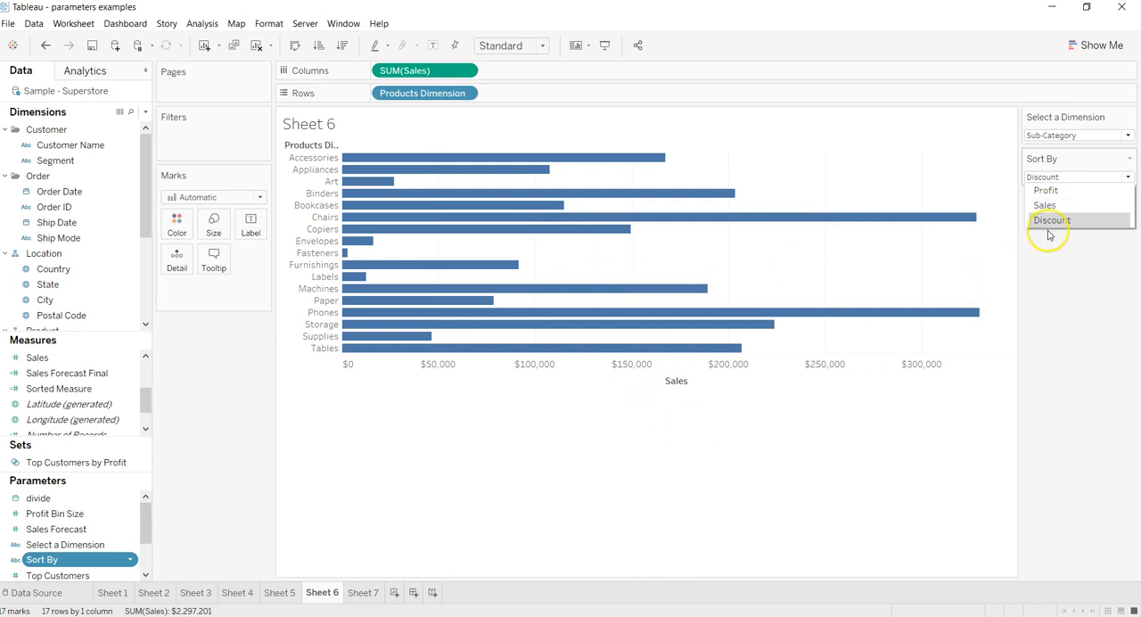
pyautogui.moveTo(539, 243)
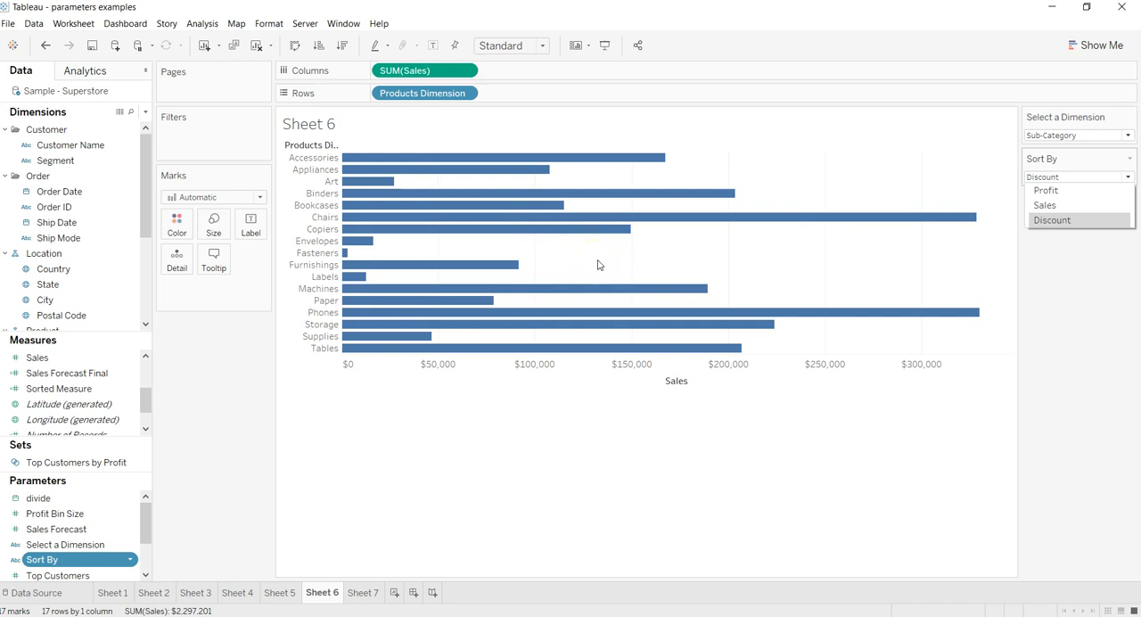
pyautogui.moveTo(922, 292)
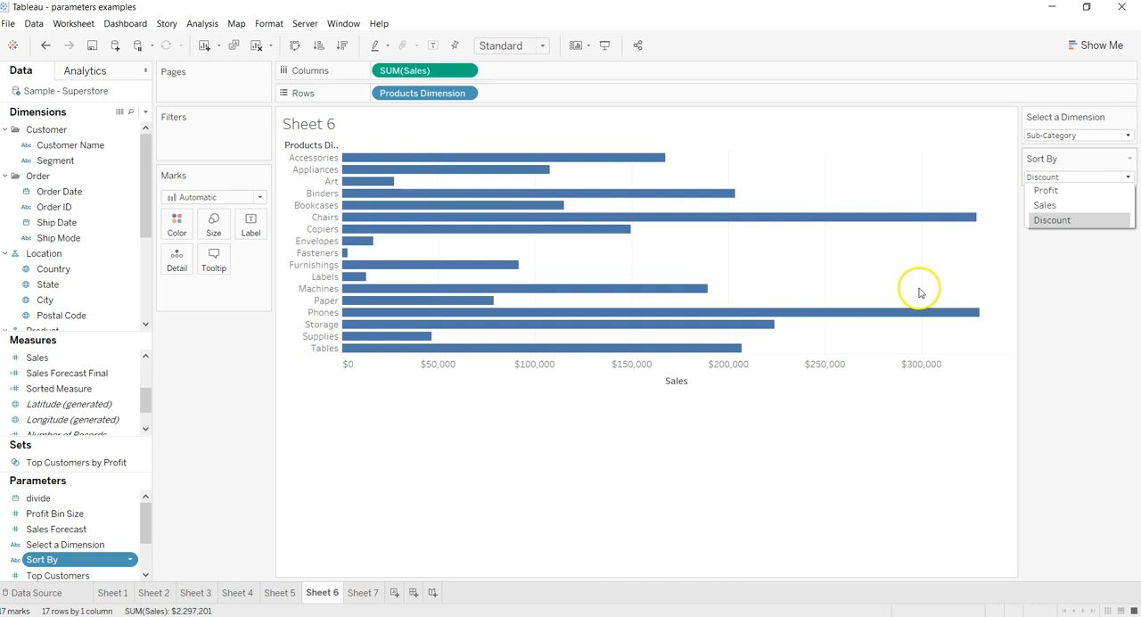
pyautogui.click(1075, 158)
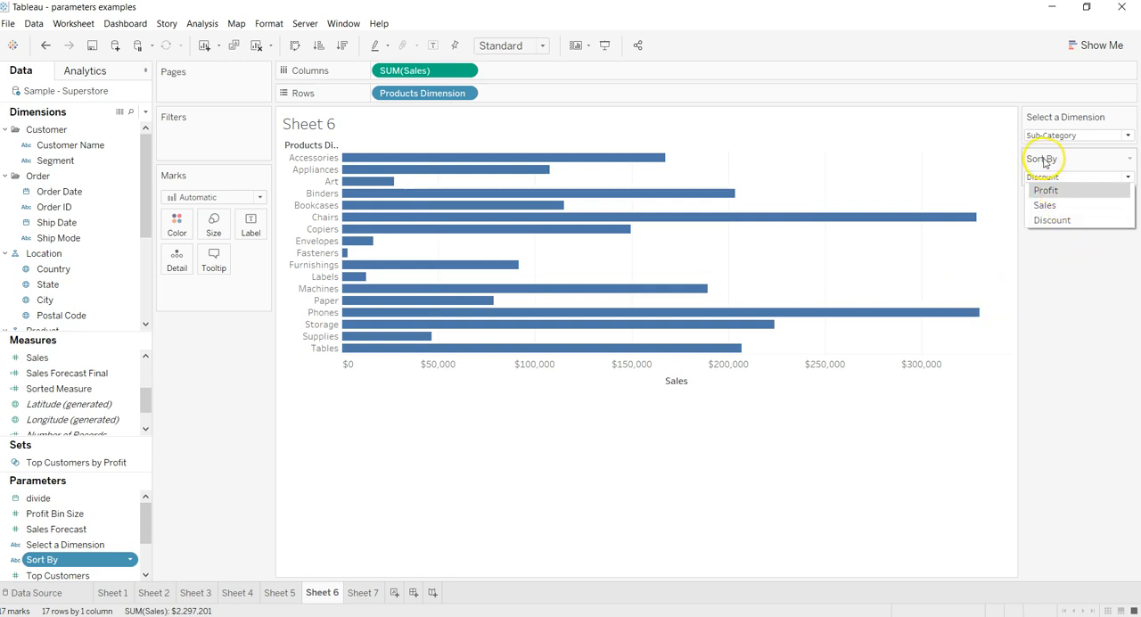
pyautogui.moveTo(1039, 163)
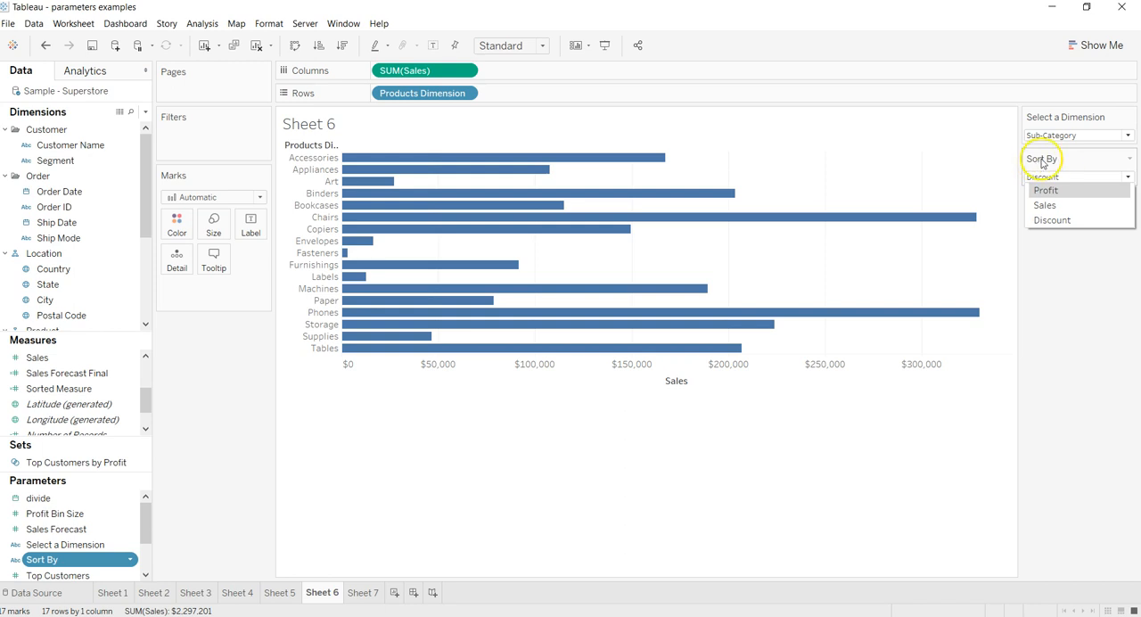
pyautogui.moveTo(1057, 121)
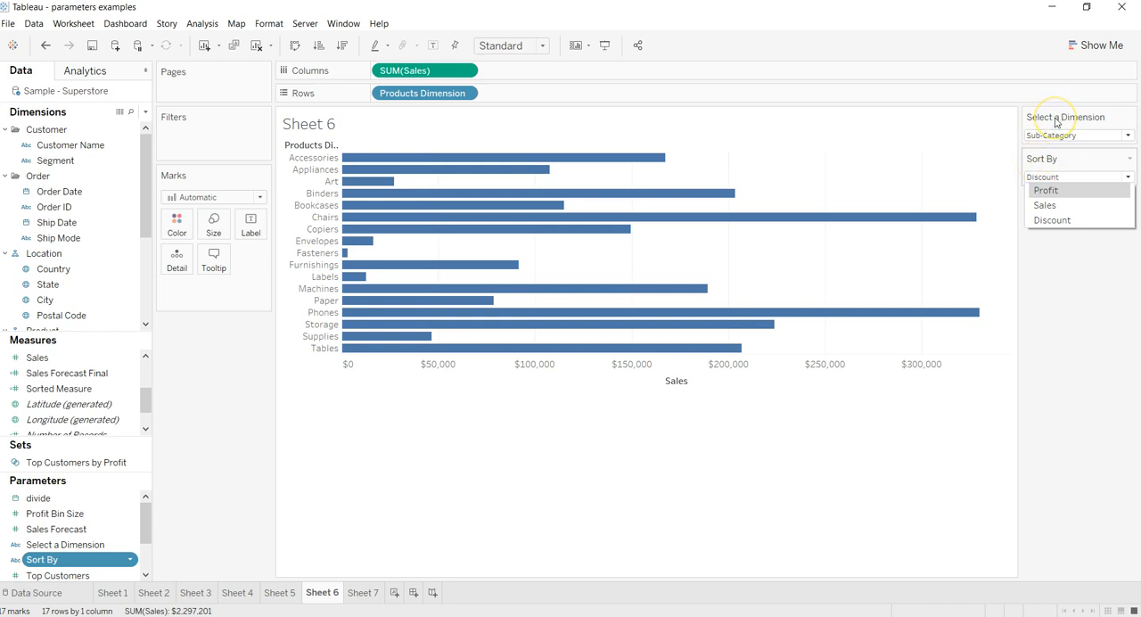
pyautogui.moveTo(150, 397)
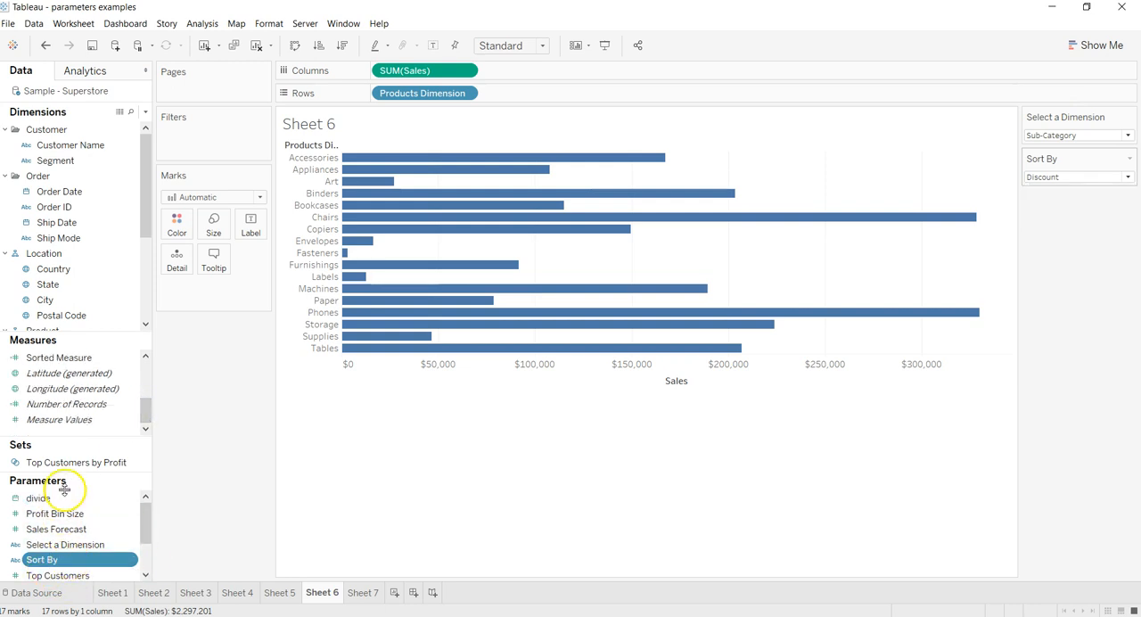
# Edit Sorted Measure as a CASE on Sort By returning SUM Sales, SUM Profit or AVG Discount
pyautogui.click(59, 357)
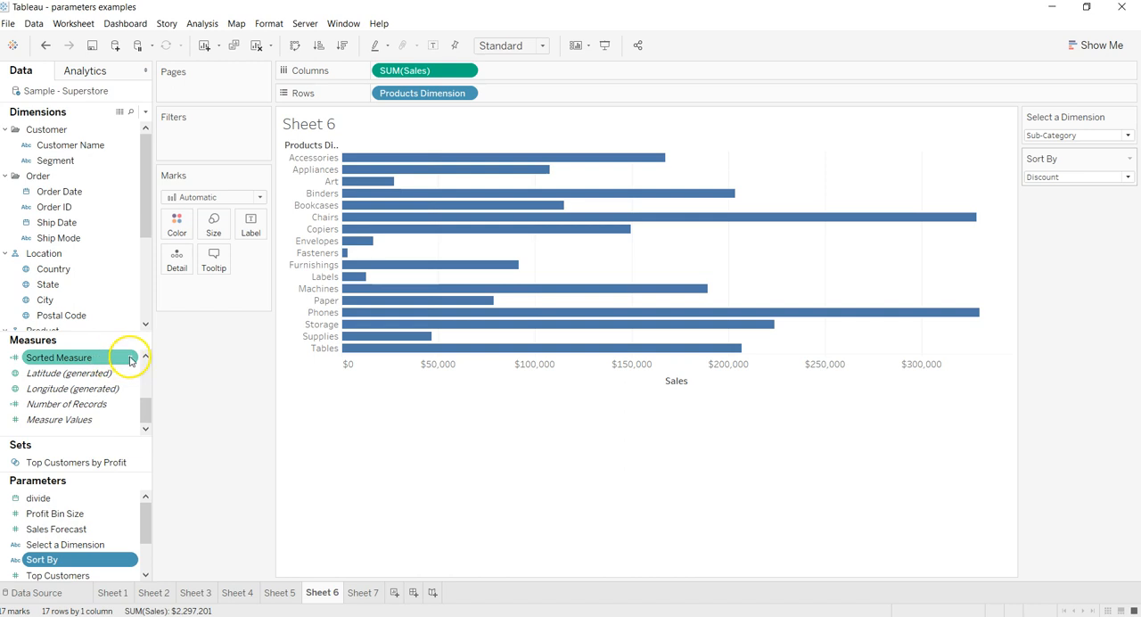
pyautogui.rightClick(59, 357)
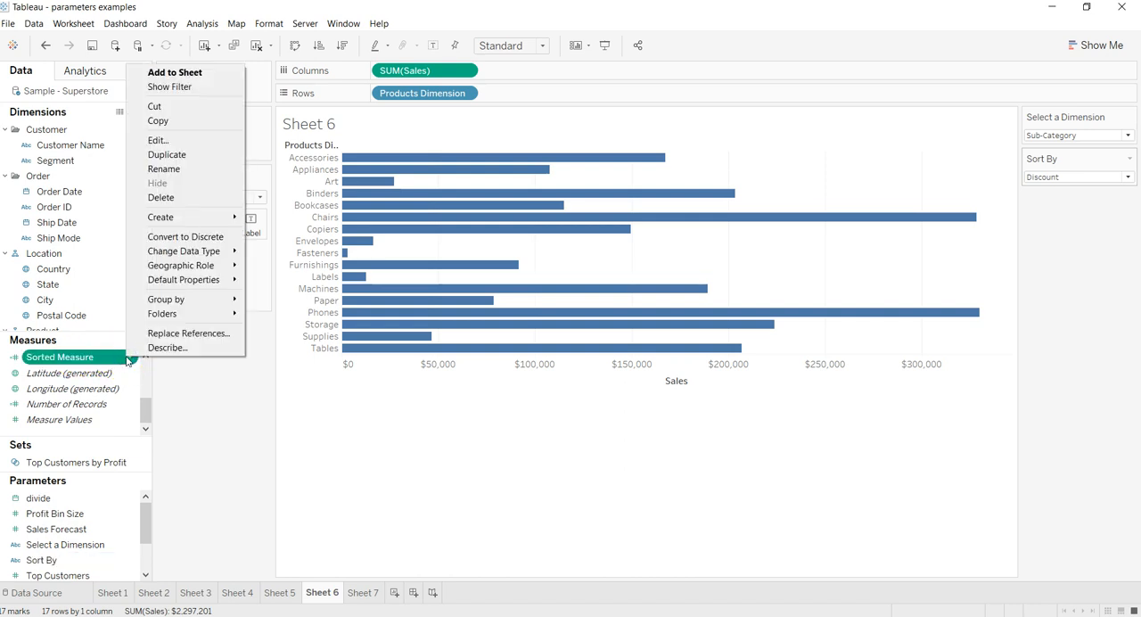
pyautogui.moveTo(183, 140)
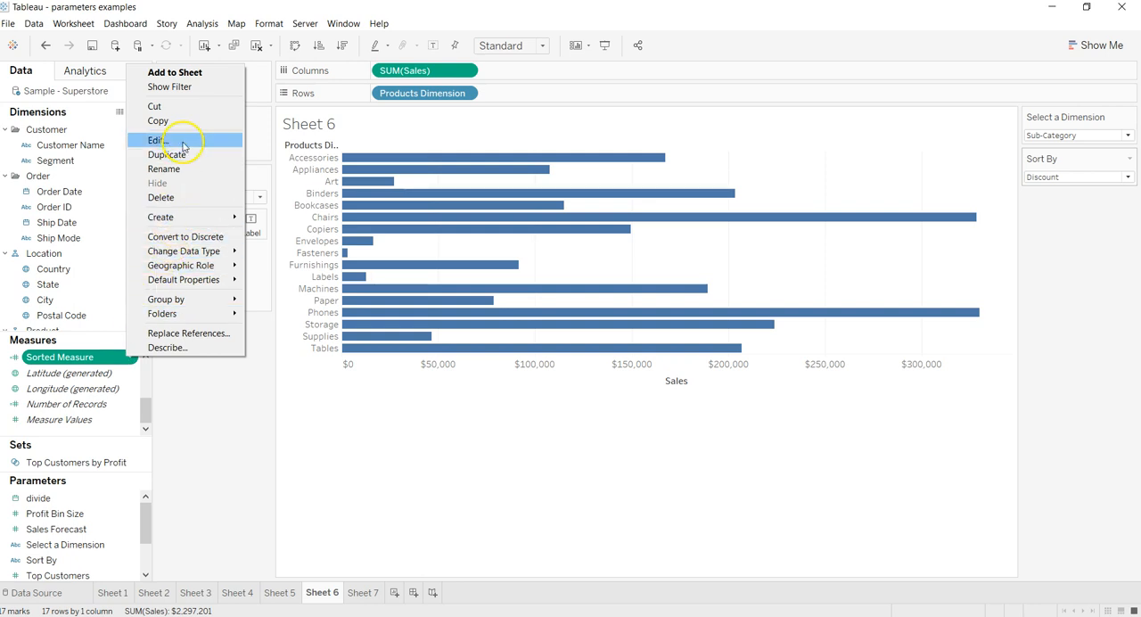
pyautogui.click(159, 140)
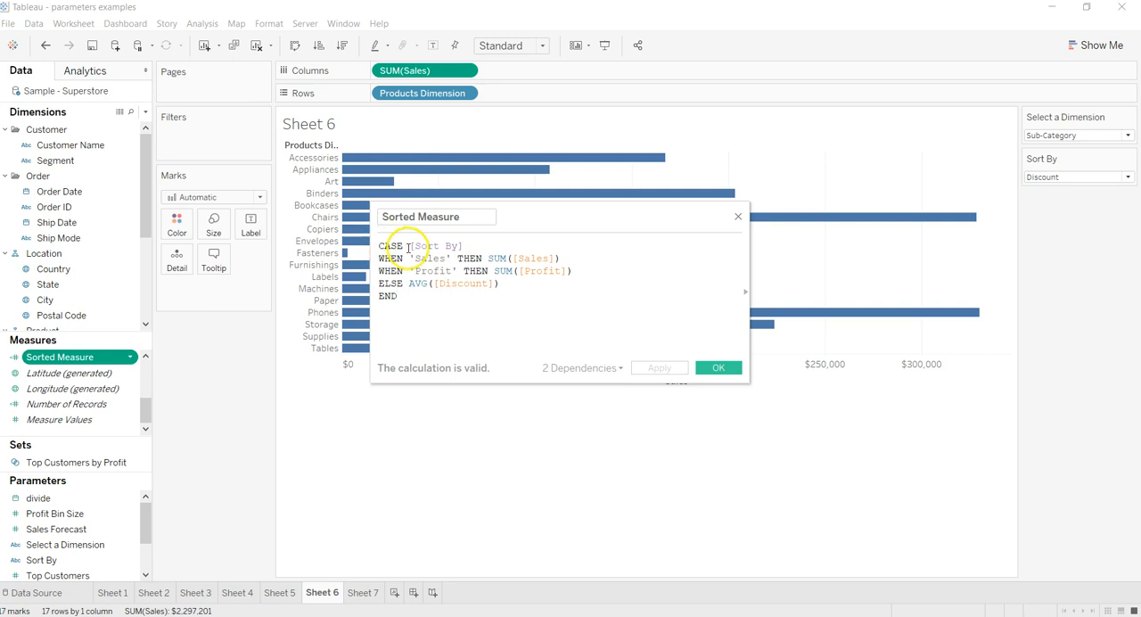
pyautogui.doubleClick(426, 246)
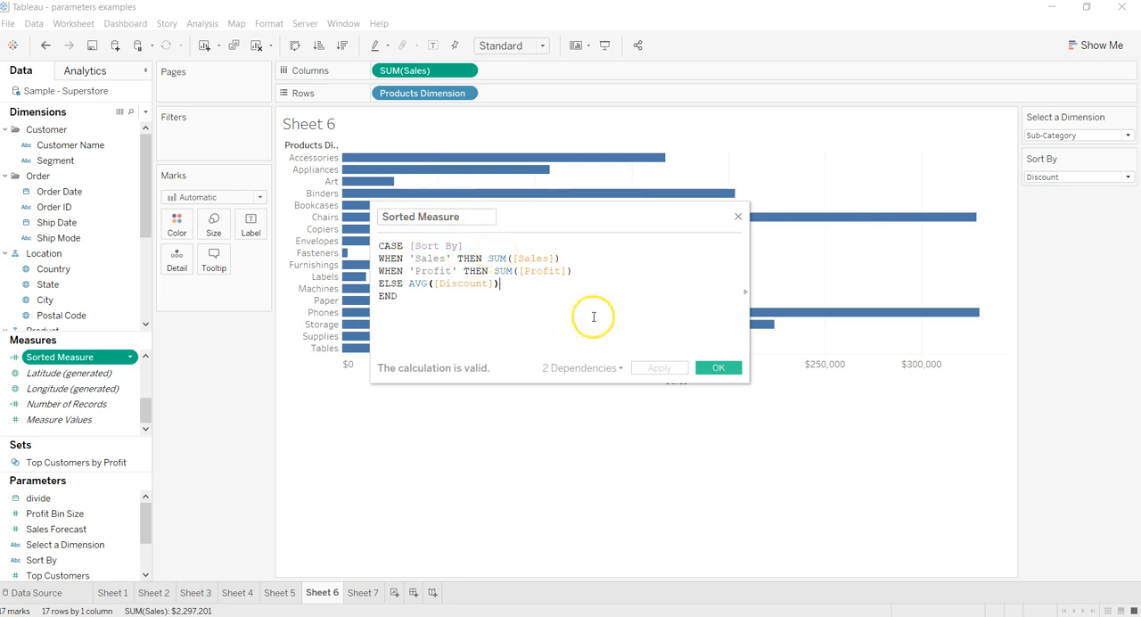
# Accept the Sorted Measure calculation and plot it on Columns in place of SUM(Sales)
pyautogui.click(718, 368)
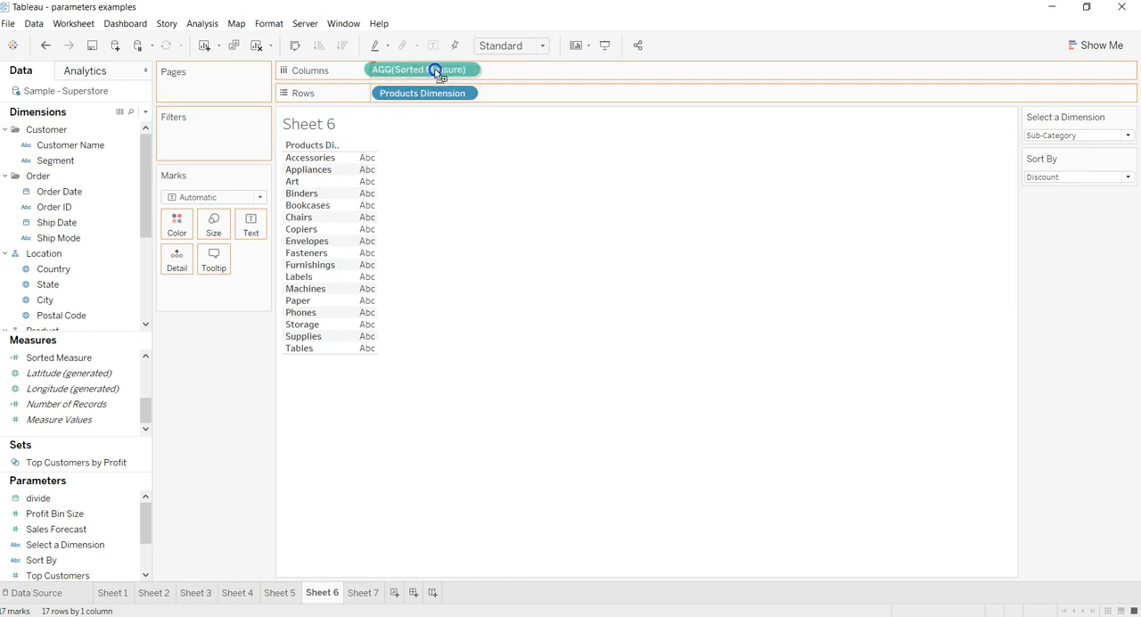
pyautogui.click(421, 69)
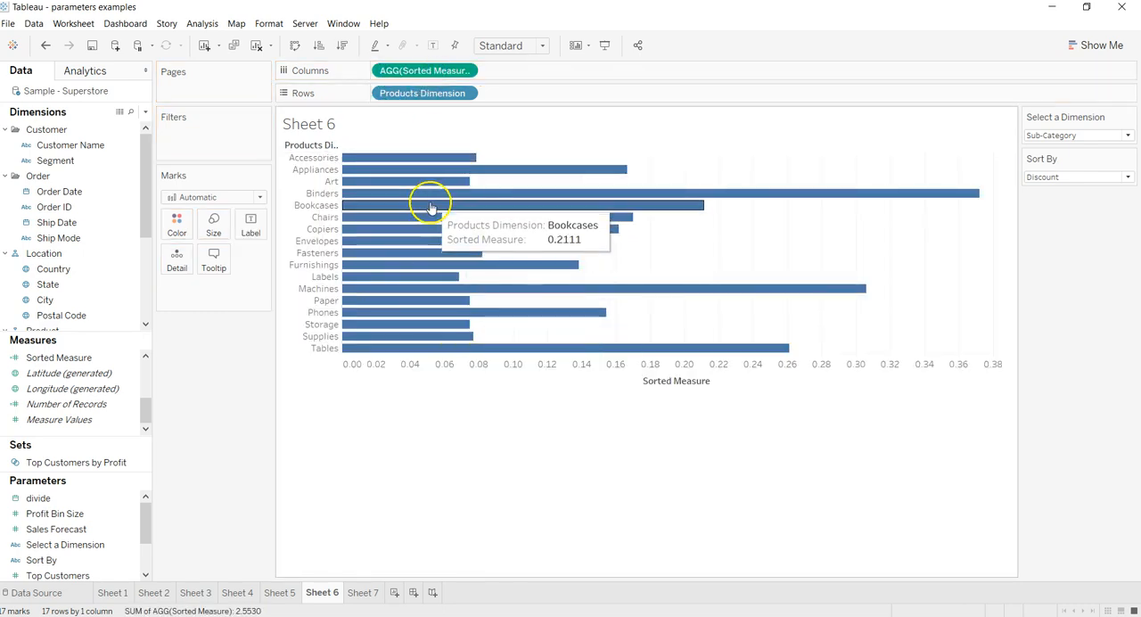
pyautogui.moveTo(887, 228)
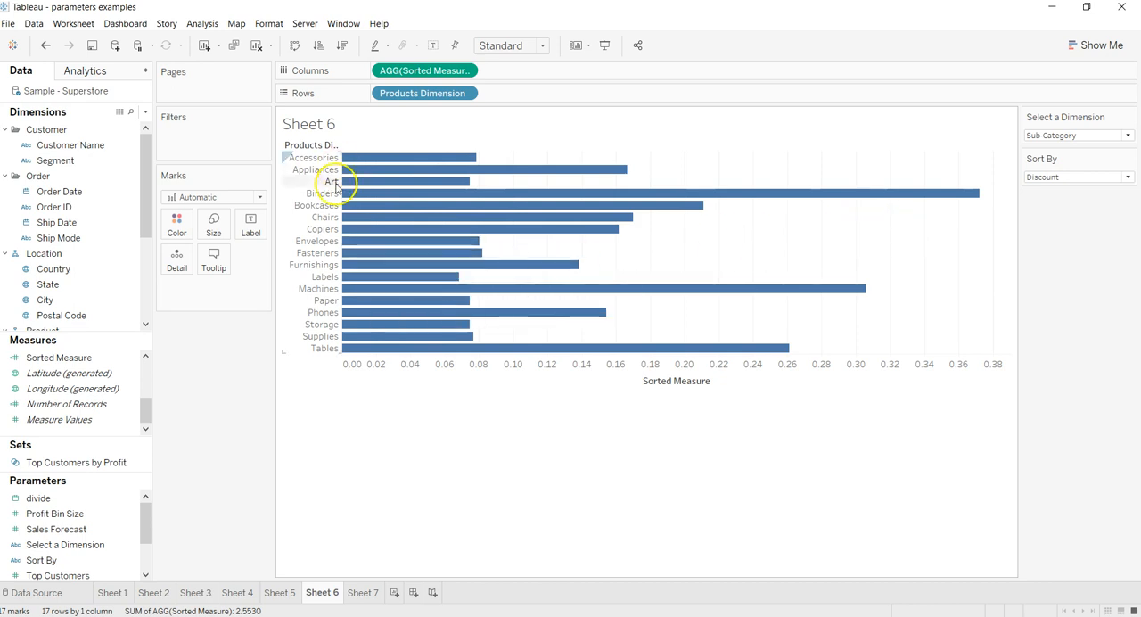
pyautogui.moveTo(440, 241)
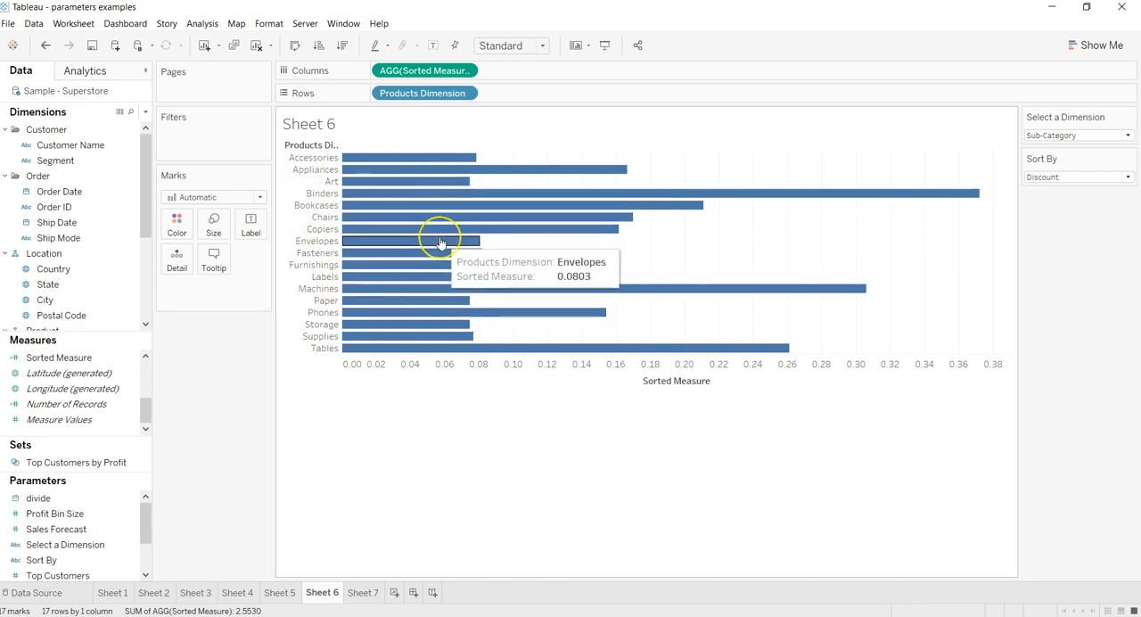
pyautogui.moveTo(938, 217)
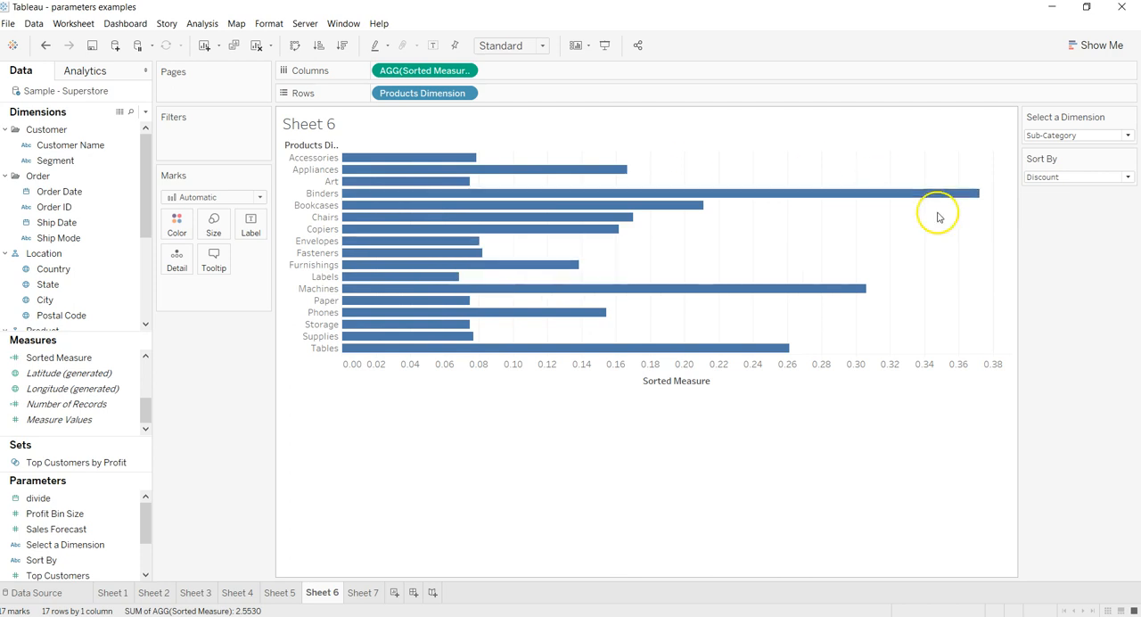
# Test the chart with Category as the dimension, switching Sort By between Sales and Profit
pyautogui.click(1075, 135)
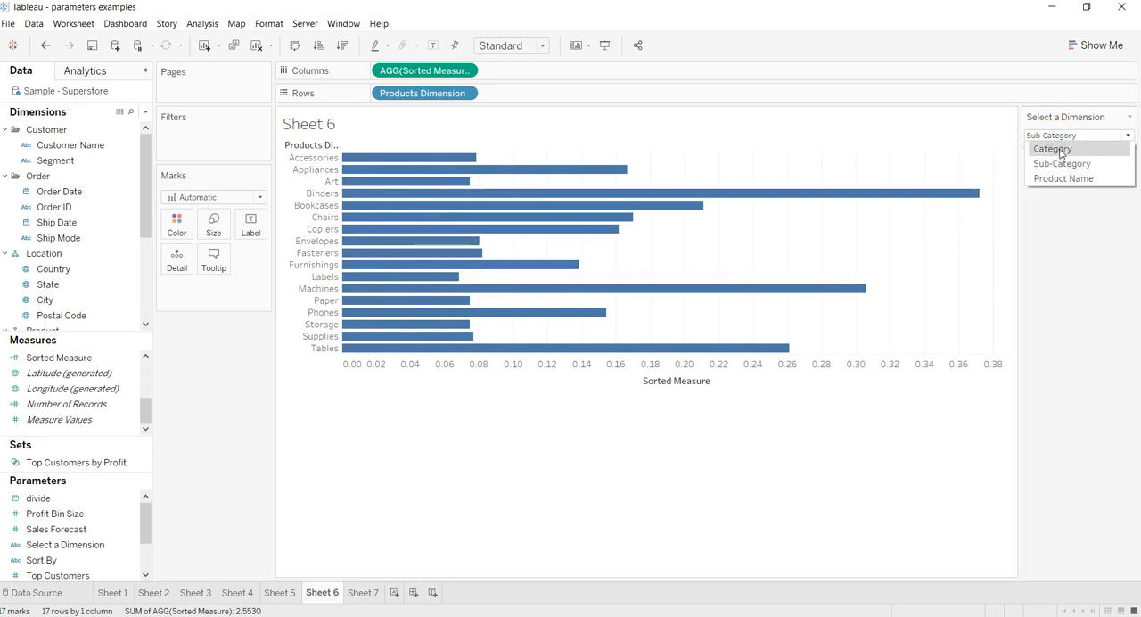
pyautogui.click(1053, 149)
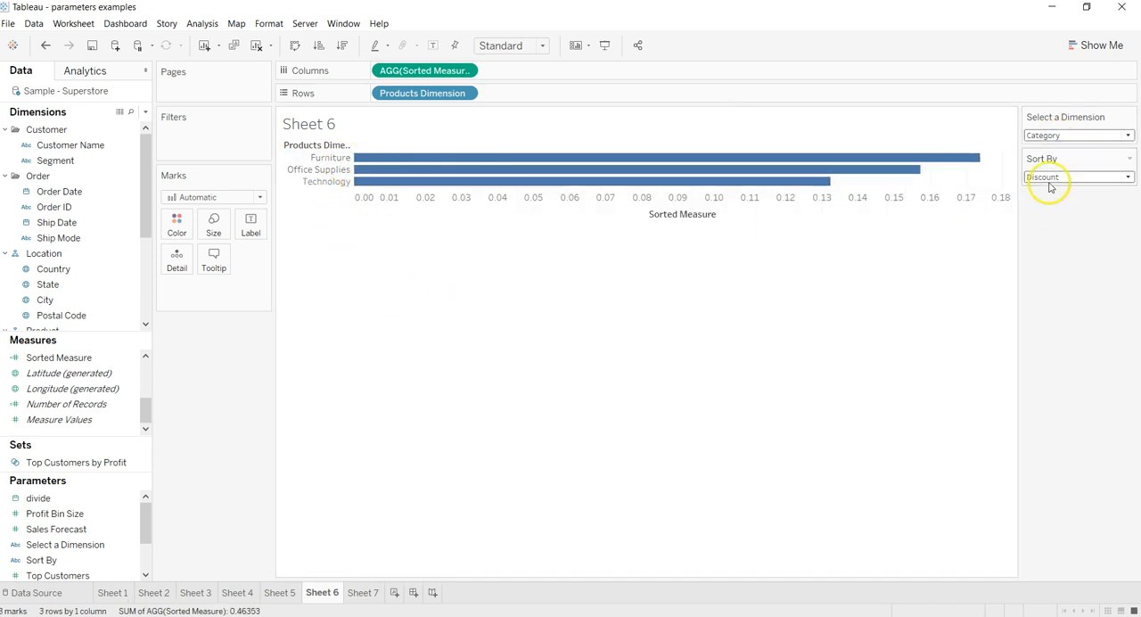
pyautogui.click(1079, 176)
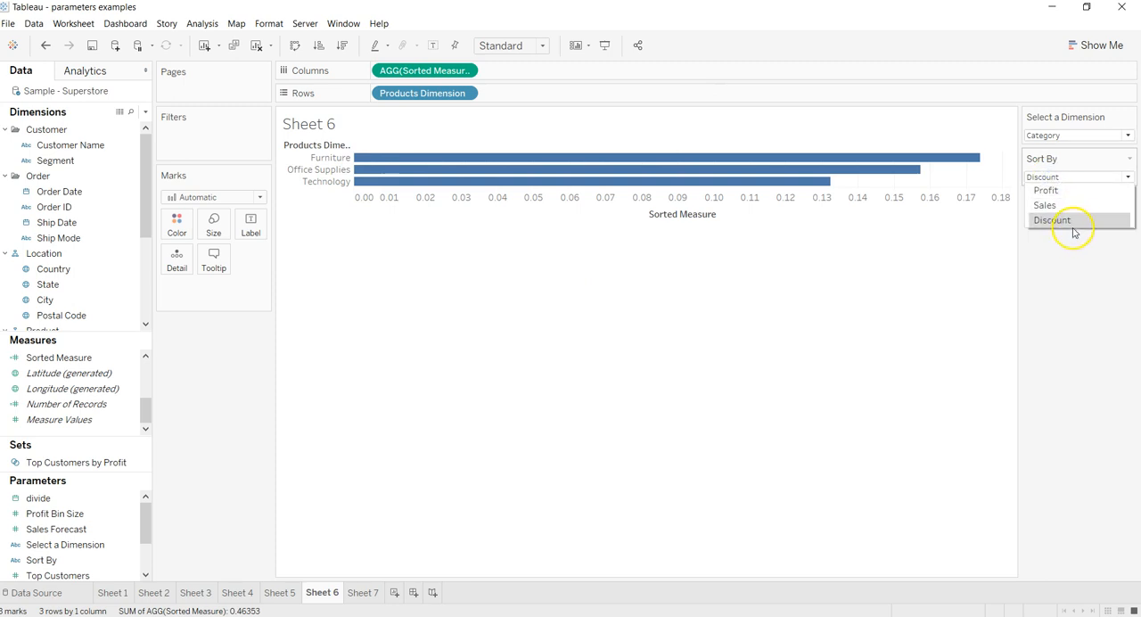
pyautogui.click(1044, 205)
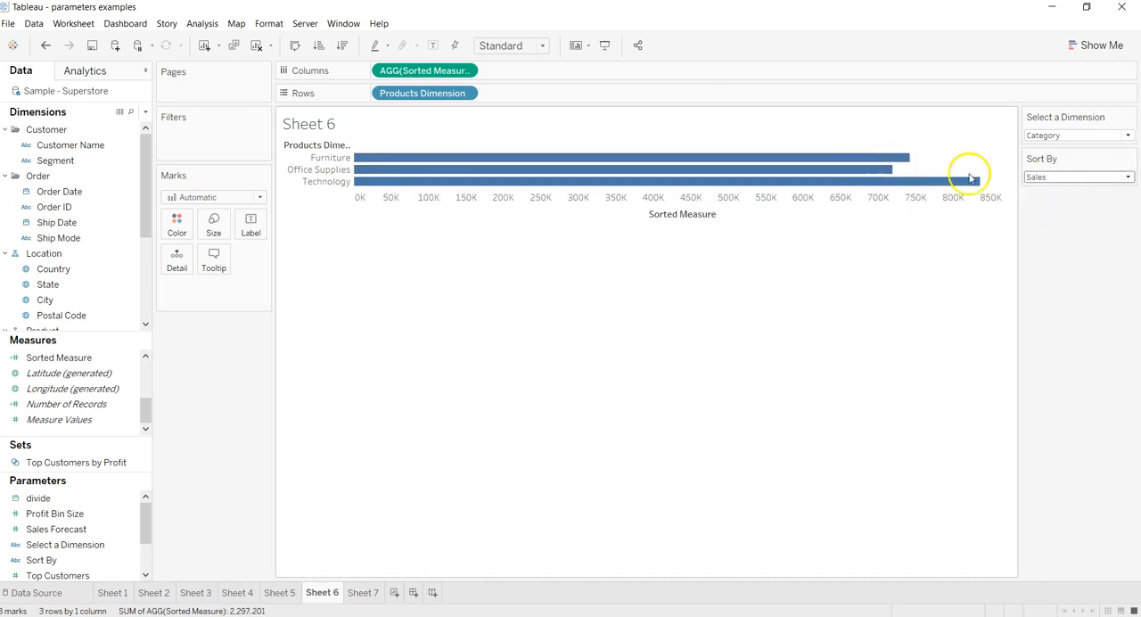
pyautogui.click(1074, 176)
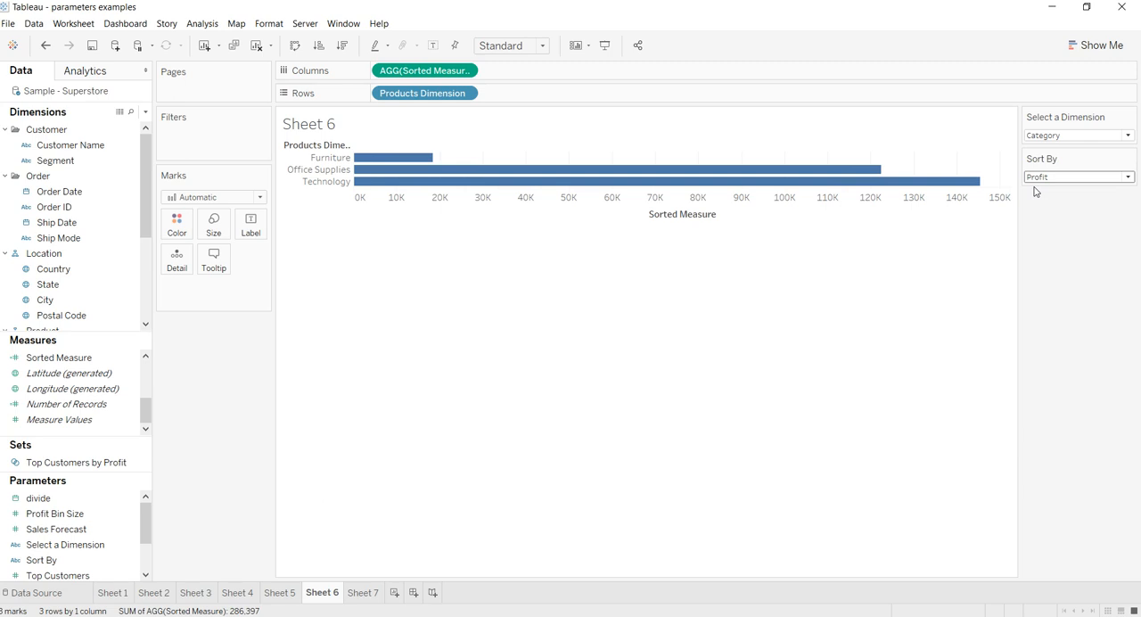
# Switch the dimension through Sub-Category to Product Name and set Sort By to Sales
pyautogui.click(1075, 135)
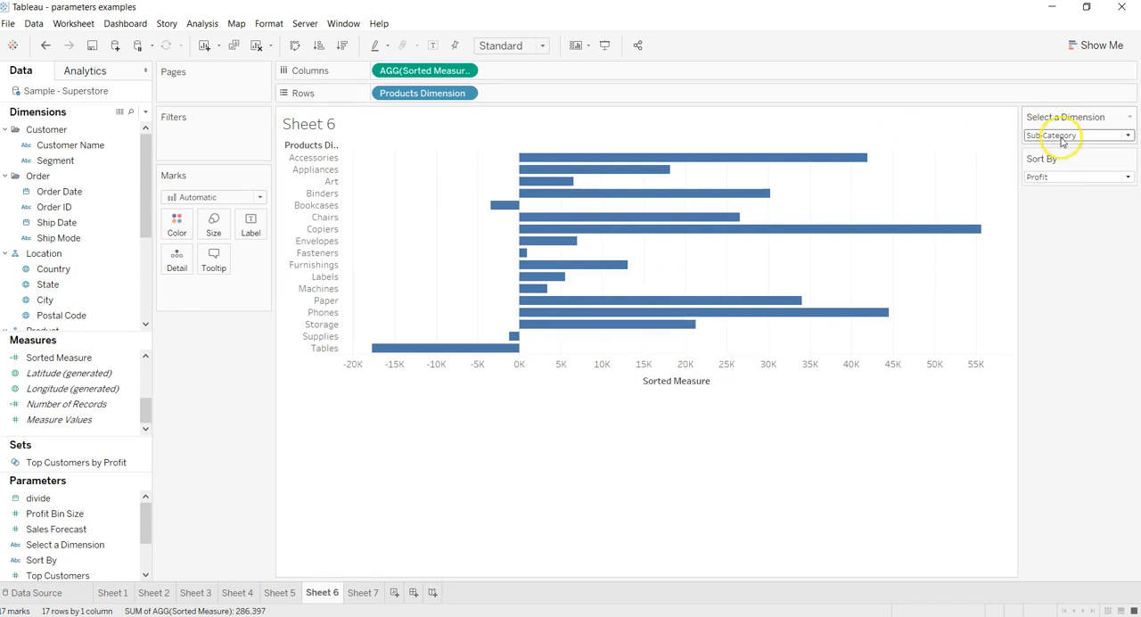
pyautogui.click(1075, 135)
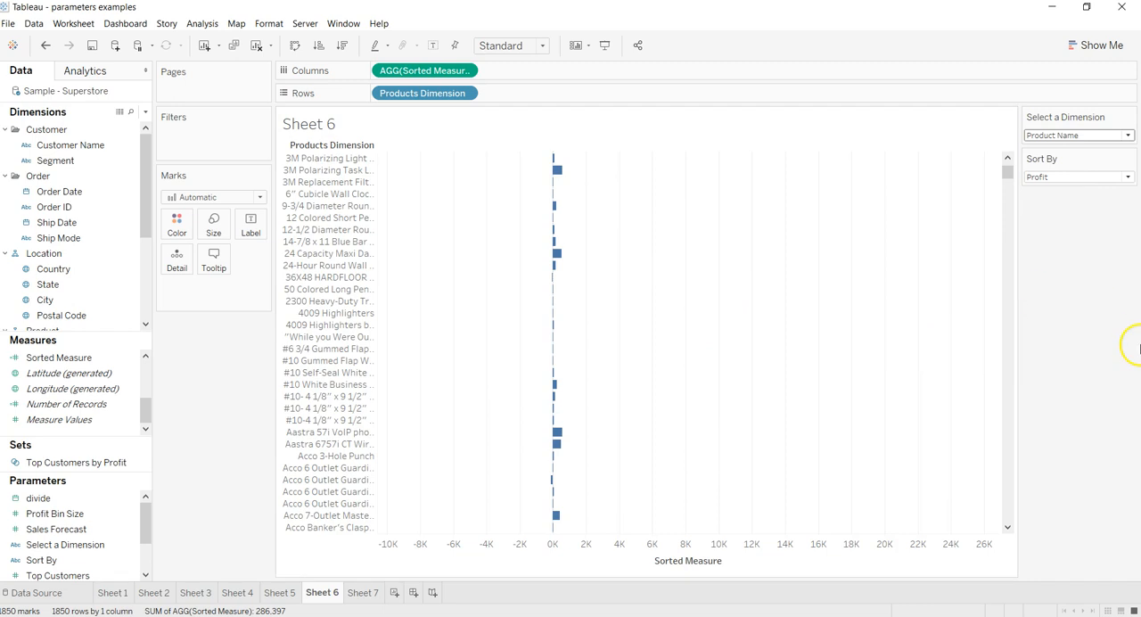
pyautogui.click(1079, 176)
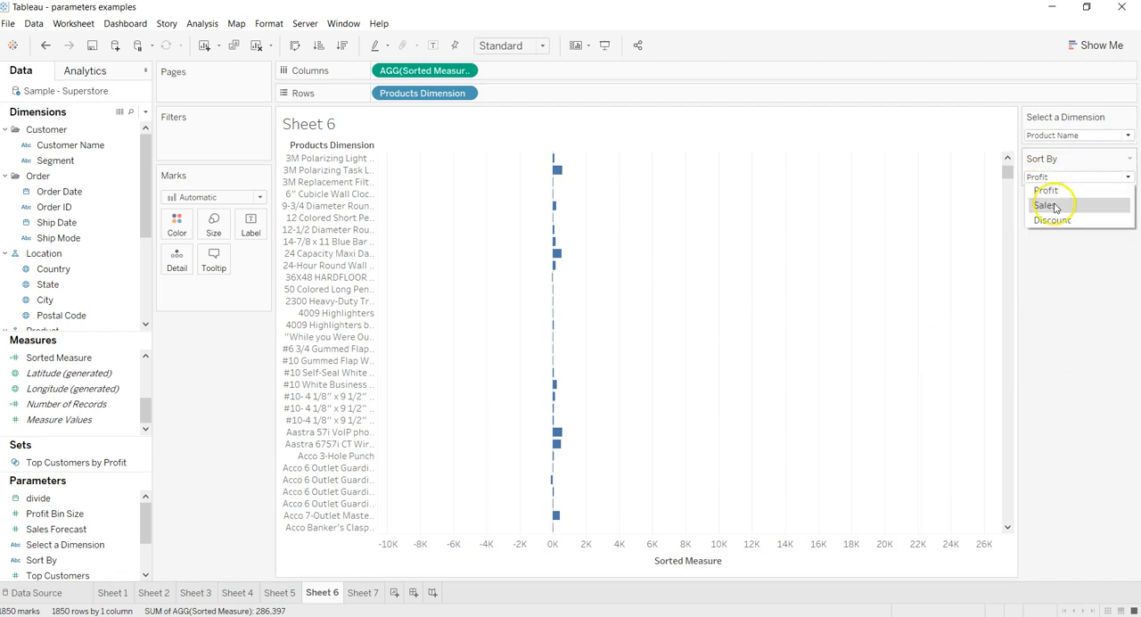
pyautogui.click(1046, 206)
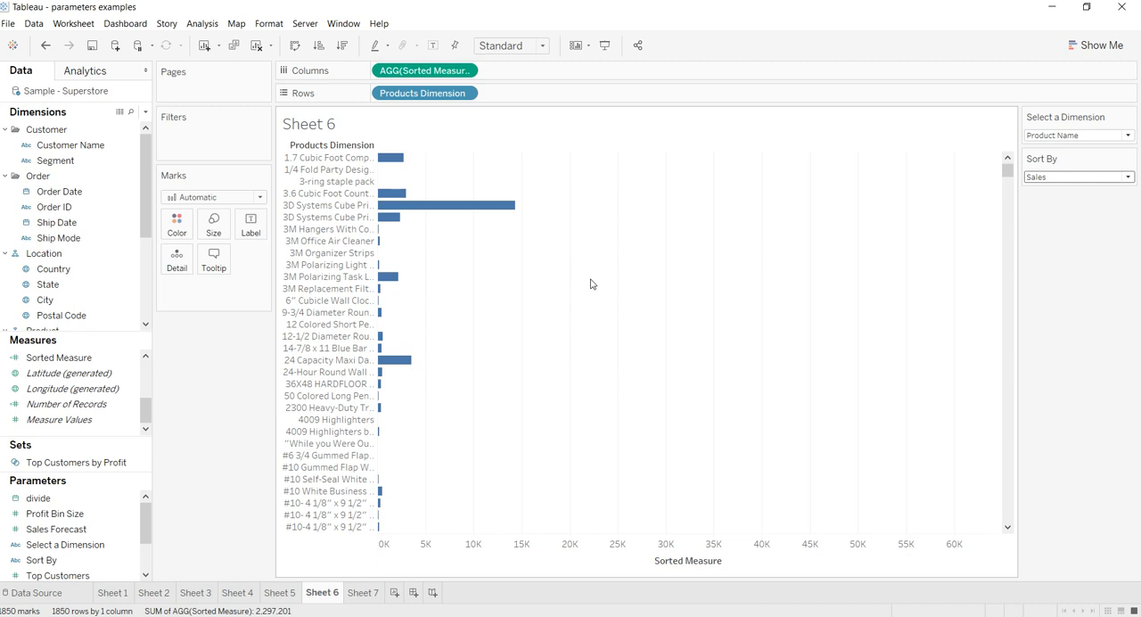
pyautogui.moveTo(865, 171)
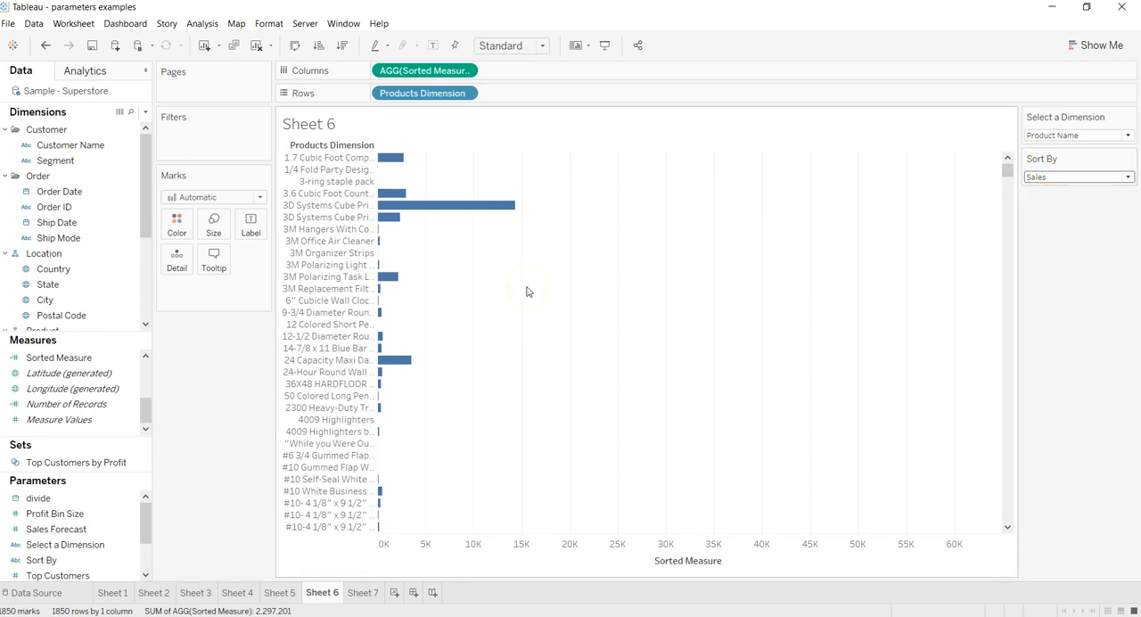
pyautogui.moveTo(899, 389)
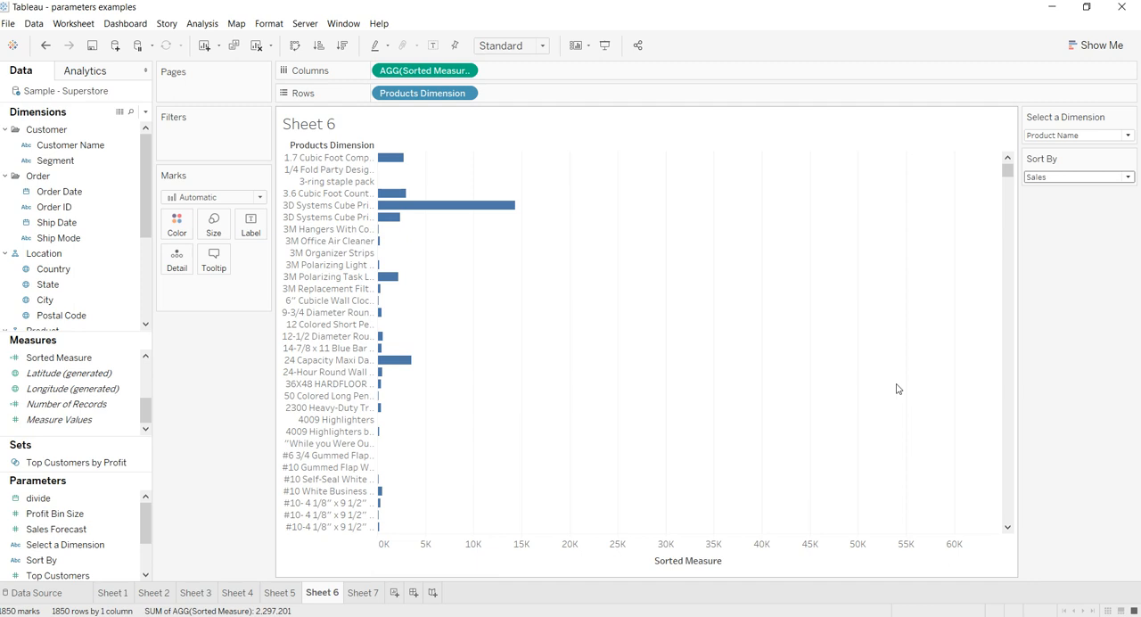
pyautogui.moveTo(1020, 236)
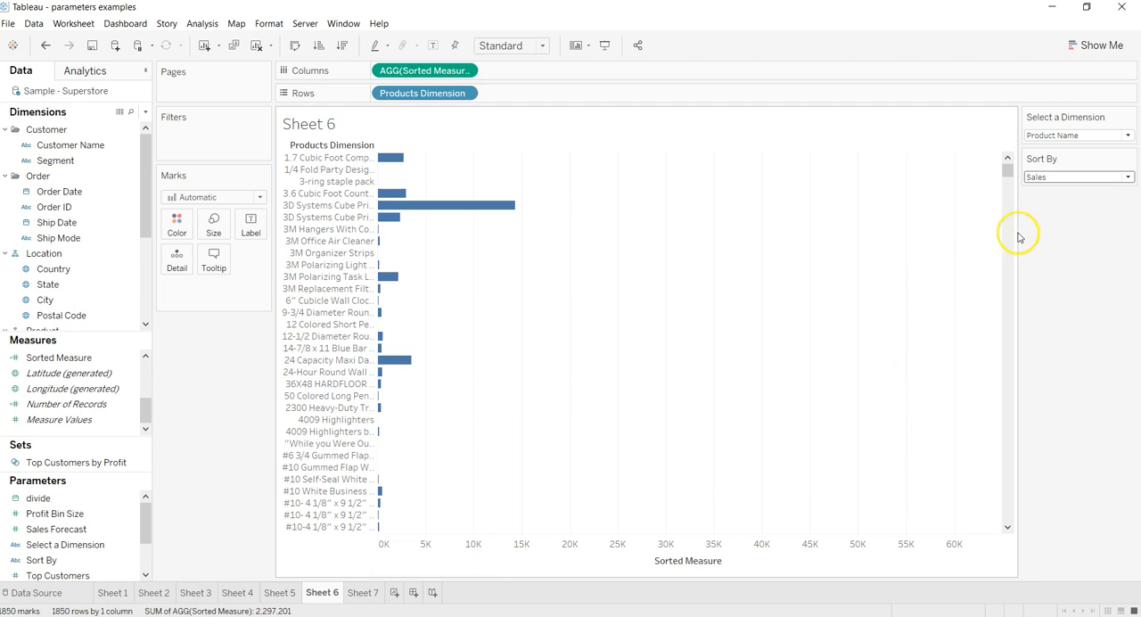